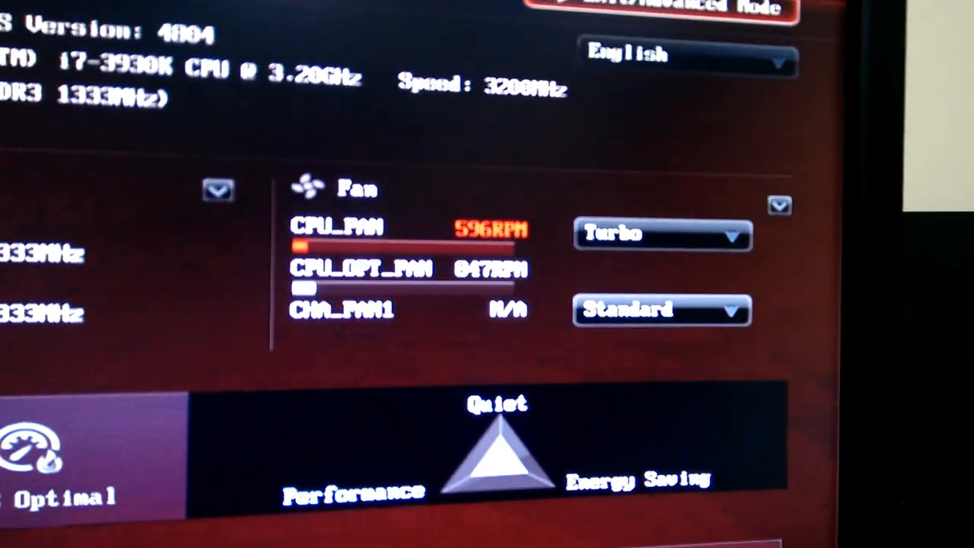
- Switch the CPU_FAN profile from Turbo to Standard in the Fan panel
click(661, 234)
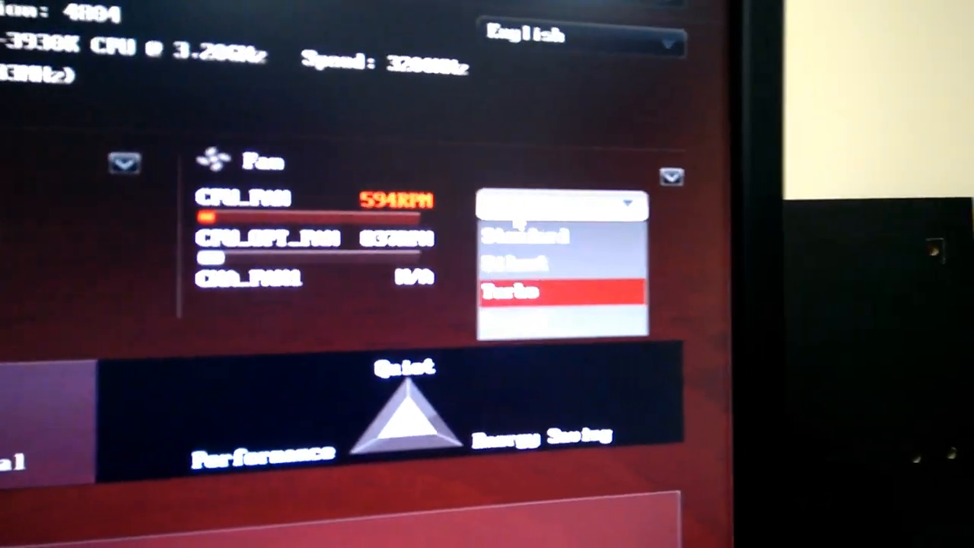
click(514, 292)
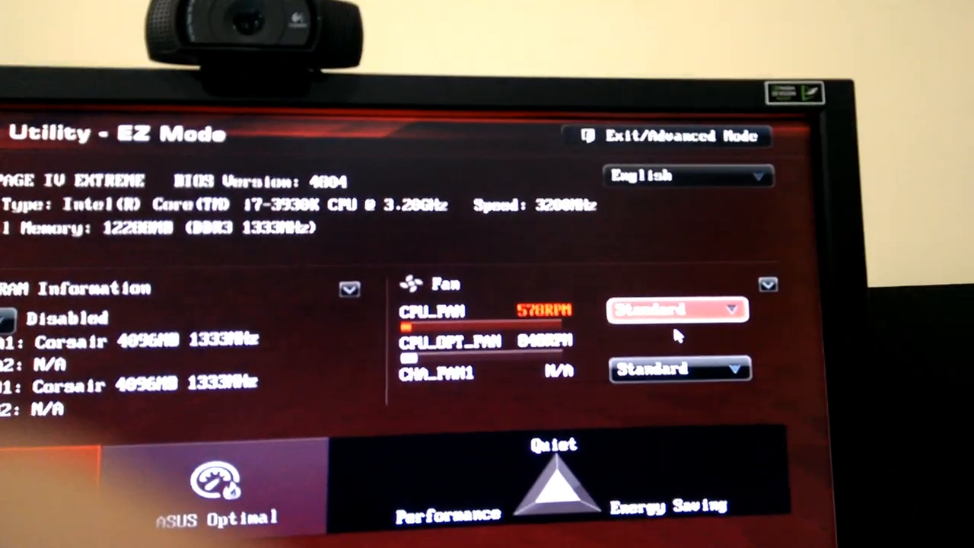
- Open the Exit/Advanced Mode dialog with discard, save-and-reset, and advanced mode options
click(766, 284)
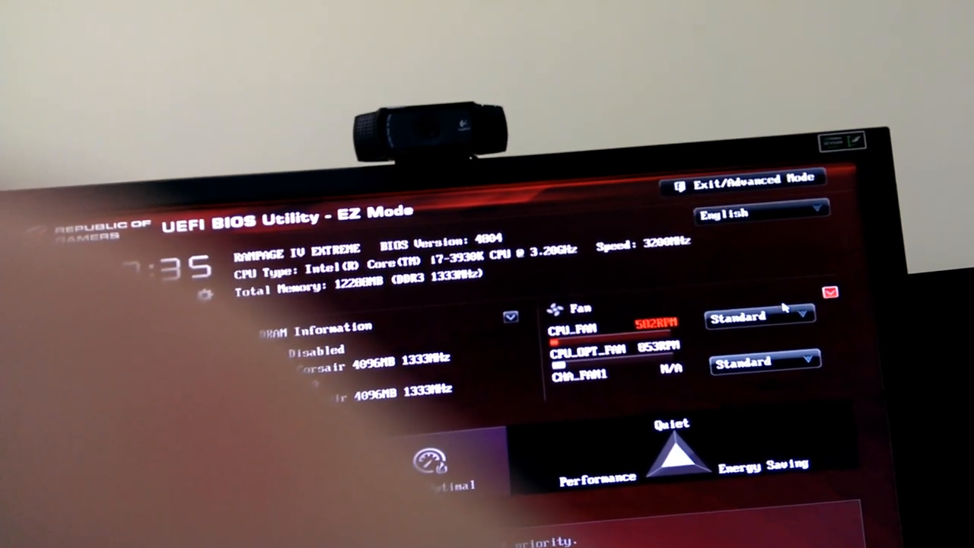
click(829, 295)
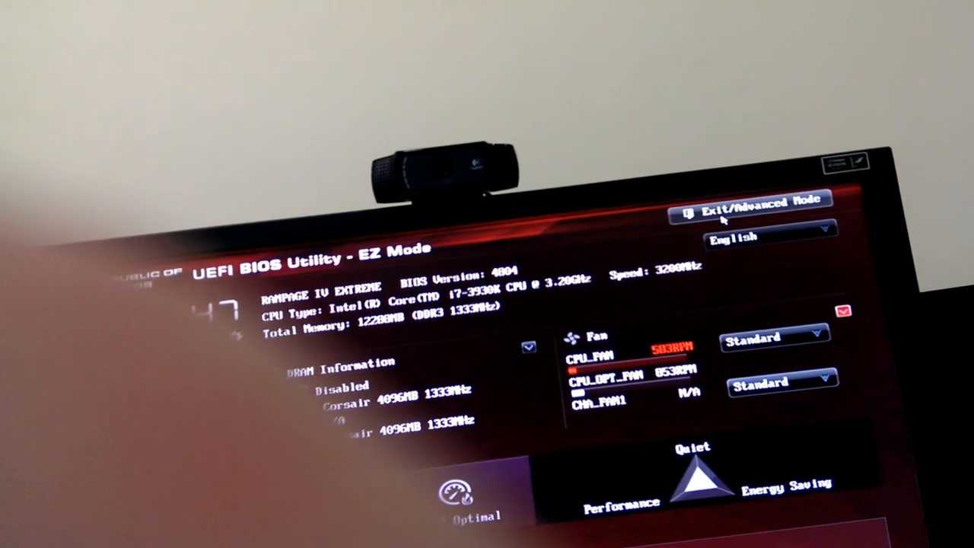
click(749, 200)
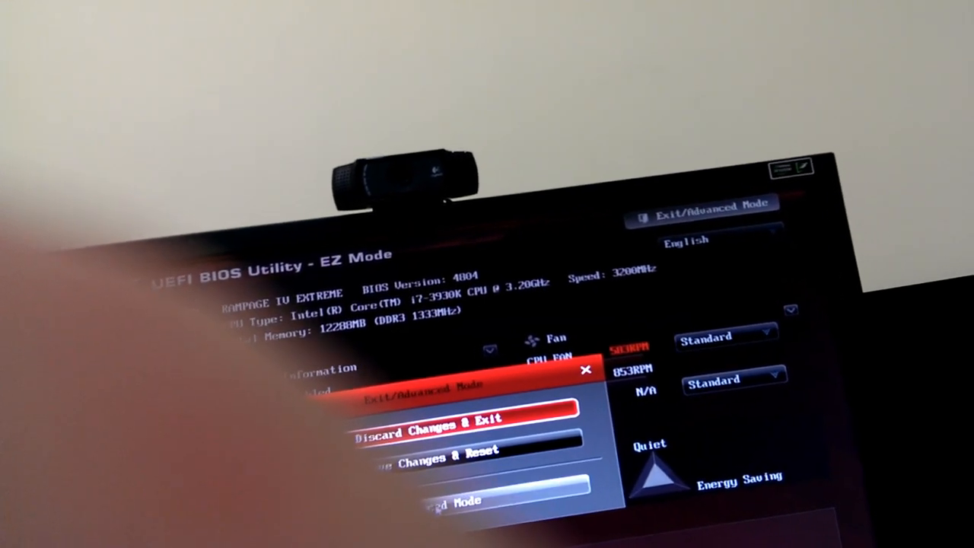